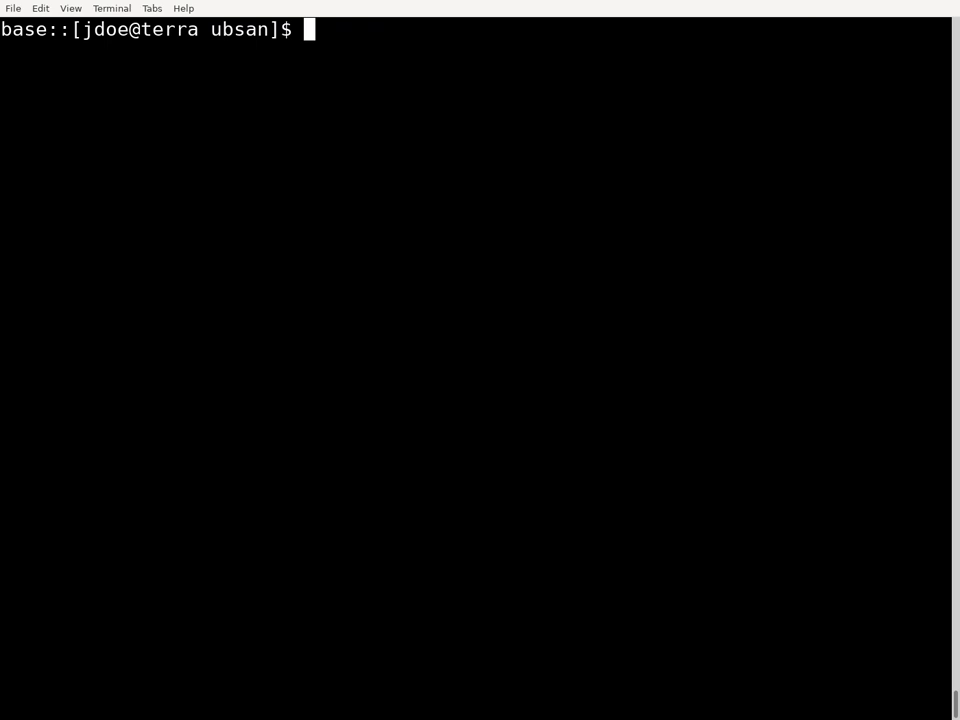
# Step: Clone the mdadams/cppbook_companion repository from GitHub
pyautogui.write('git clone https://github.com/mdadams/cppbook_companion.git')
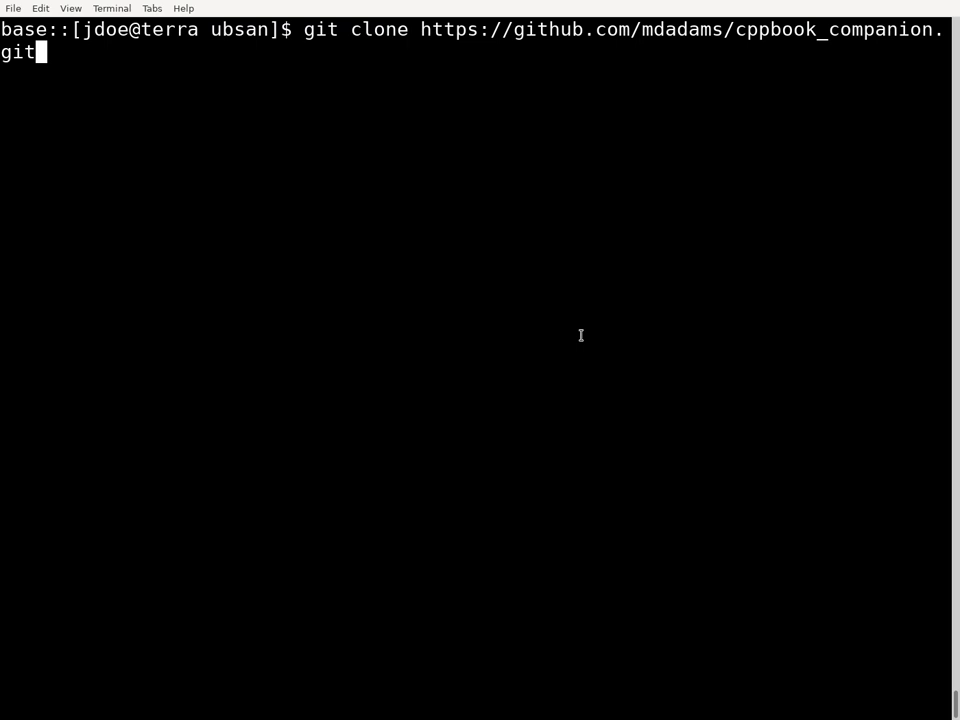
pyautogui.press('Return')
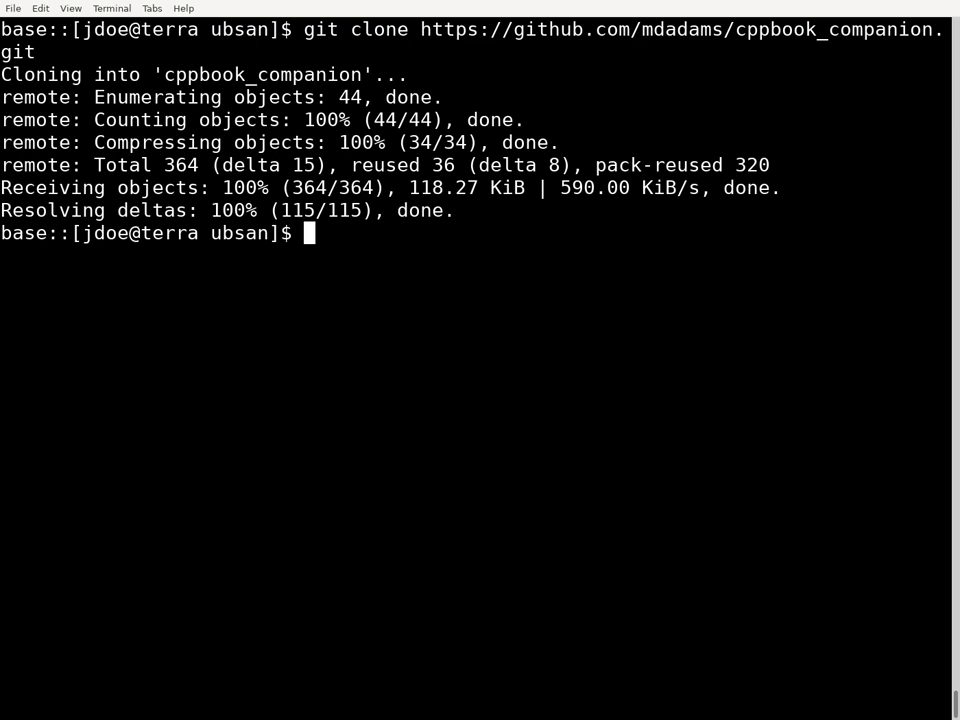
# Step: Enter miscellany/factorial and review factorial.cpp, noting its default input value 13
pyautogui.write('cd cppbook_companion/miscellany/factorial')
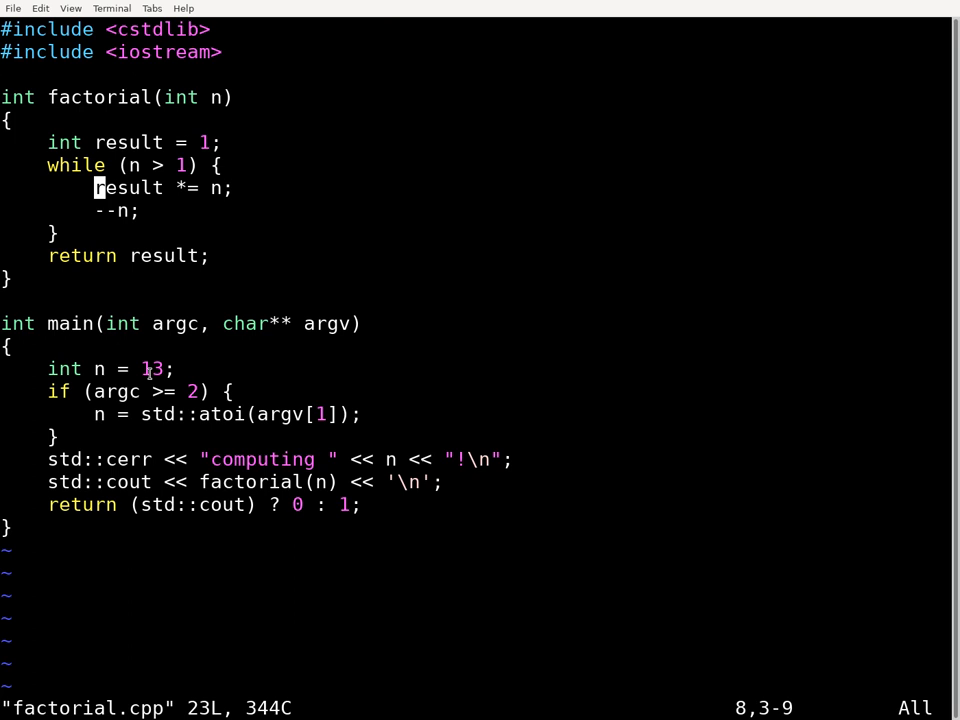
pyautogui.doubleClick(152, 368)
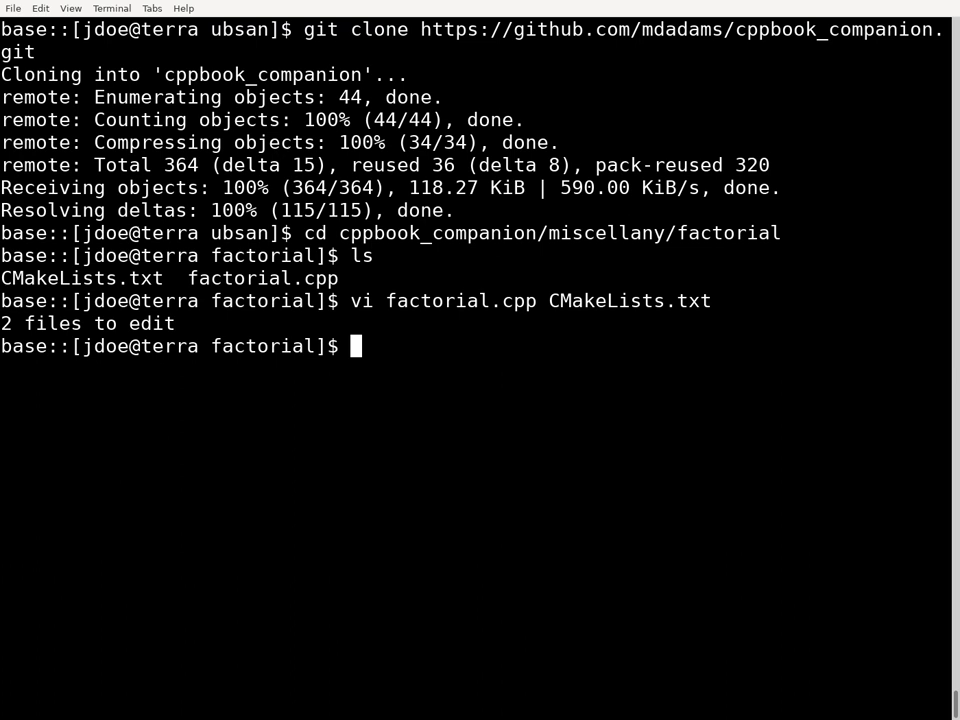
pyautogui.write('cmake -H. -Btmp_cmake -DCMAKE_BUILD_TYPE=Debug')
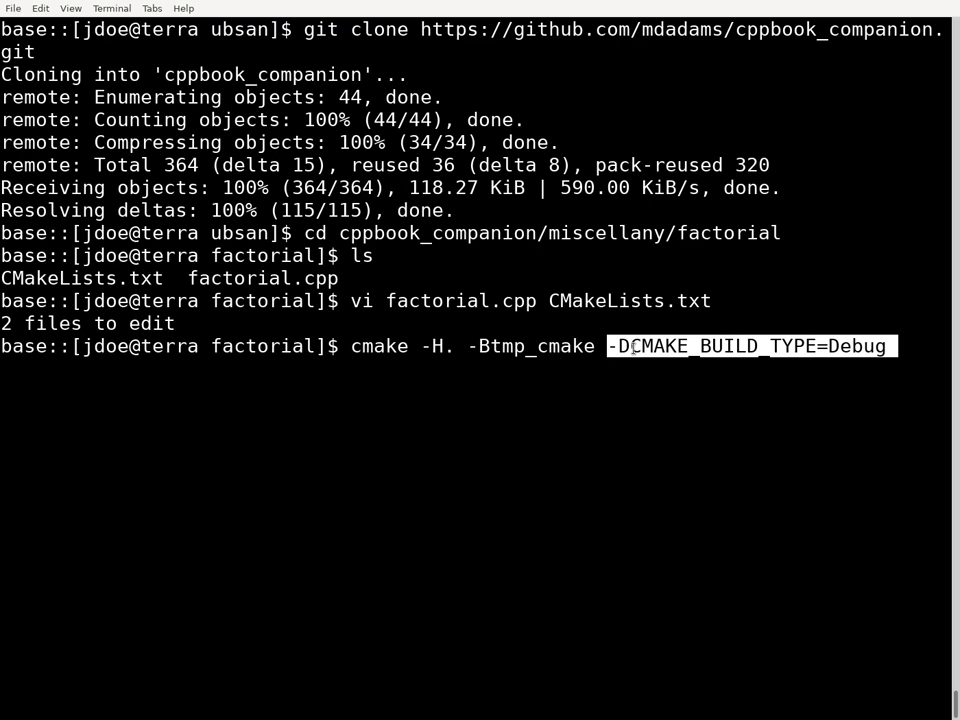
pyautogui.press('Return')
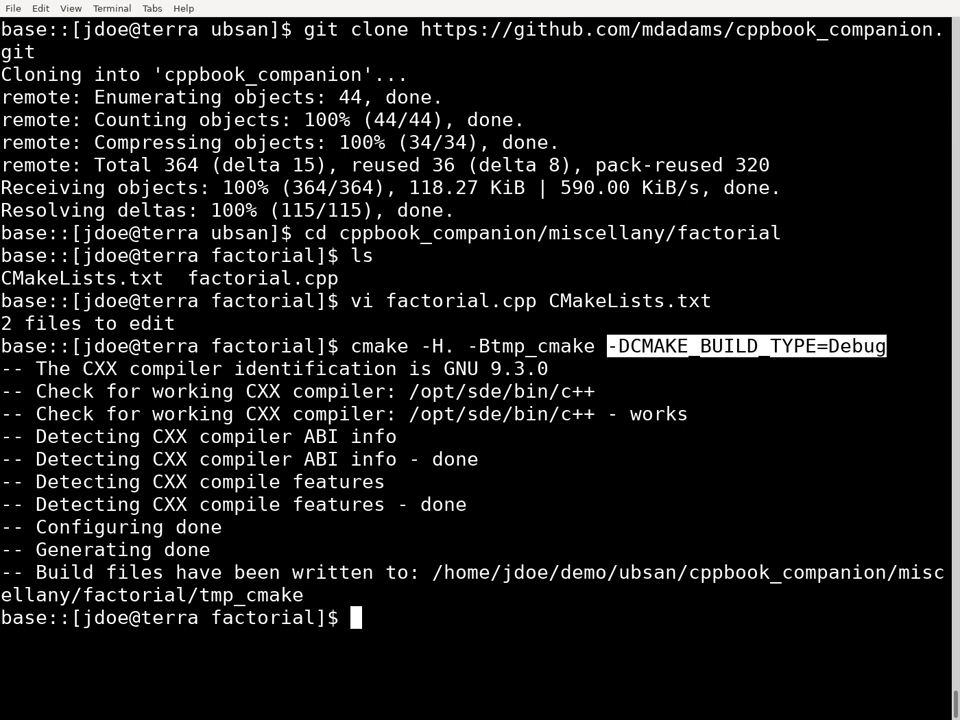
pyautogui.press('Return')
pyautogui.write('tmp_cmake/factorial')
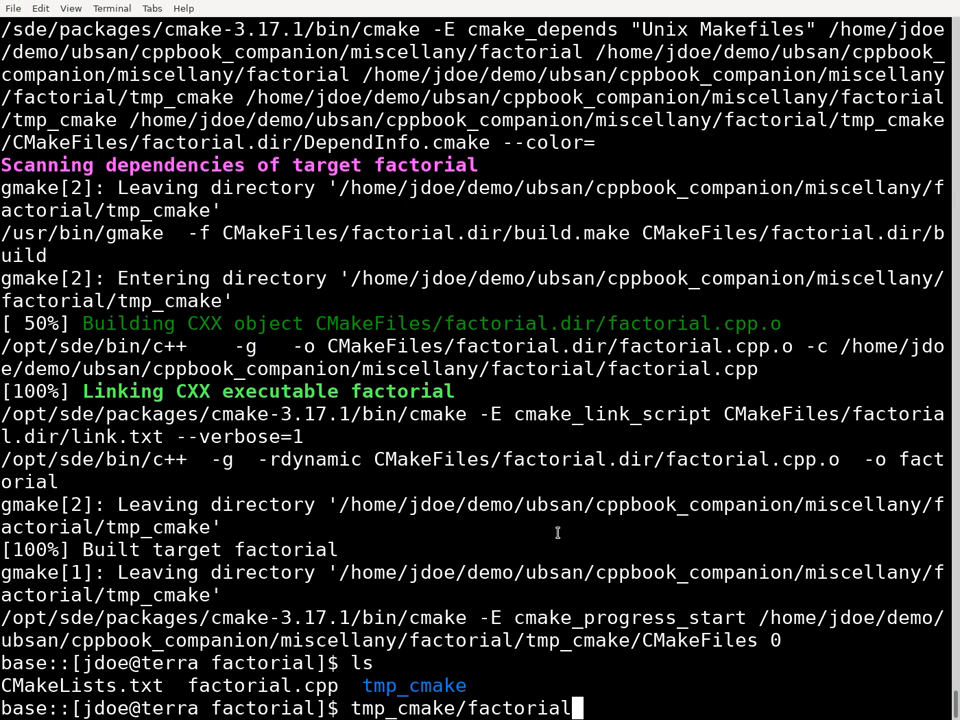
pyautogui.press('Return')
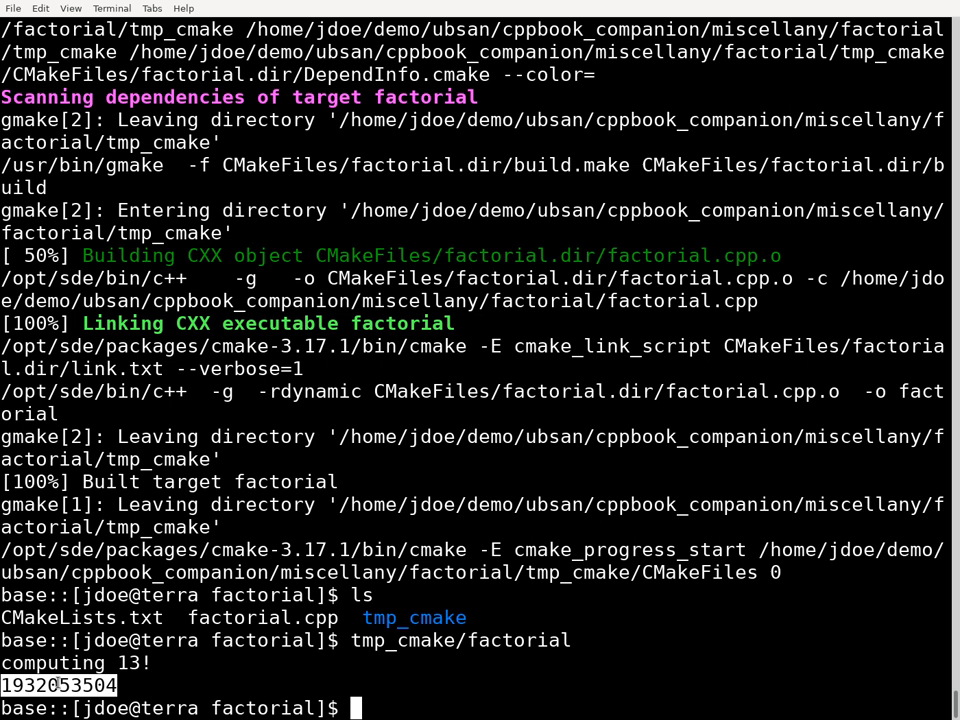
pyautogui.write('vim factorial.cpp')
pyautogui.write(':q')
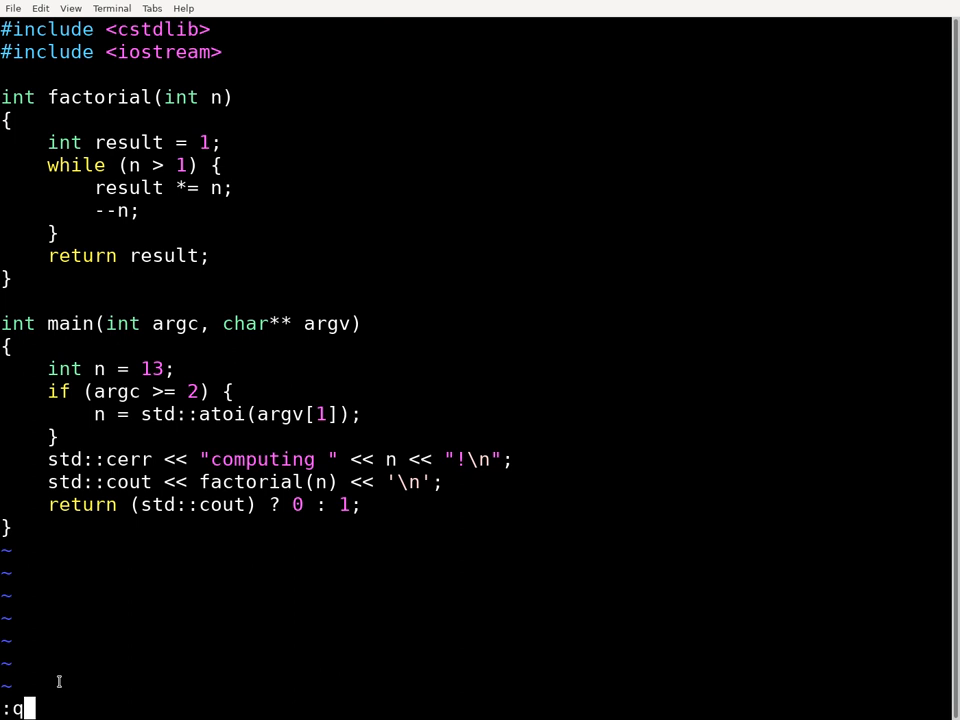
pyautogui.press('Return')
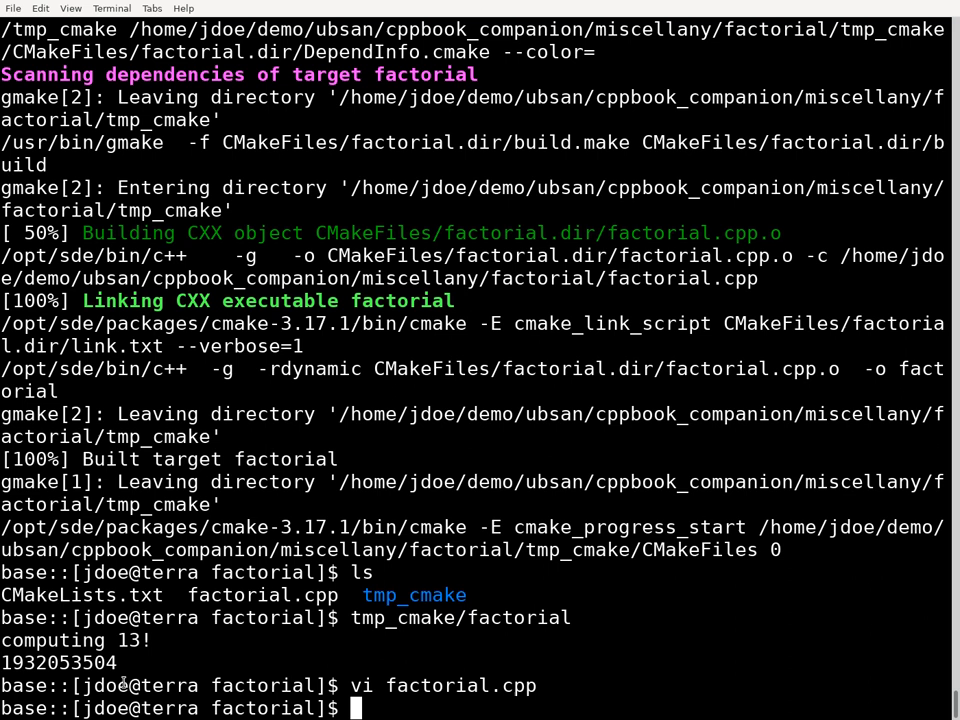
# Step: Add -fsanitize=undefined to CMAKE_CXX_FLAGS and CMAKE_EXE_LINKER_FLAGS in CMakeLists.txt
pyautogui.write('vi')
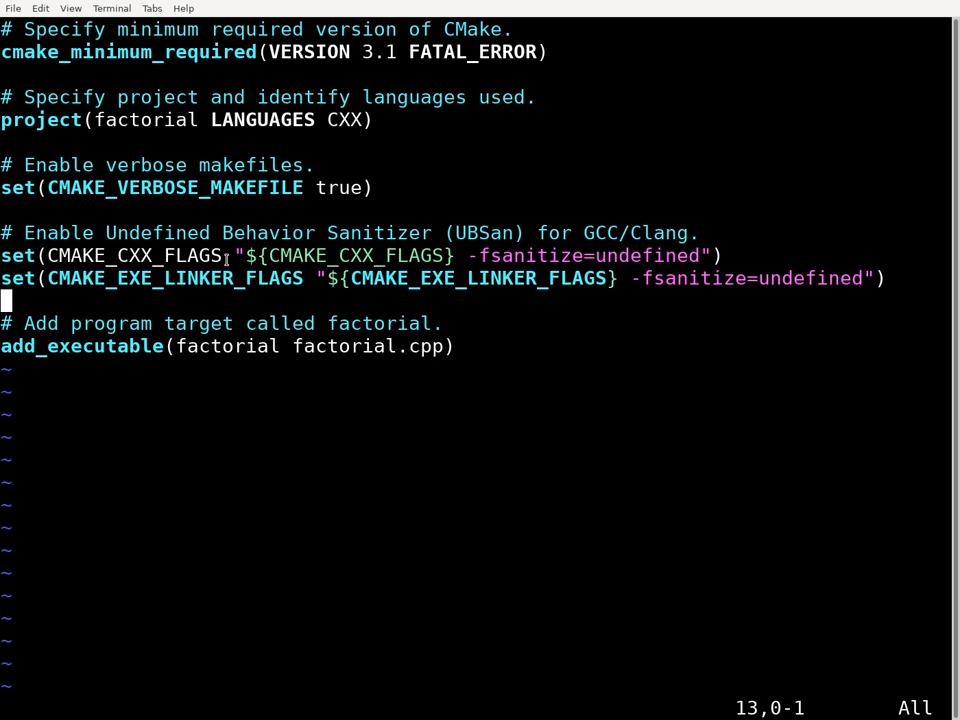
pyautogui.doubleClick(130, 255)
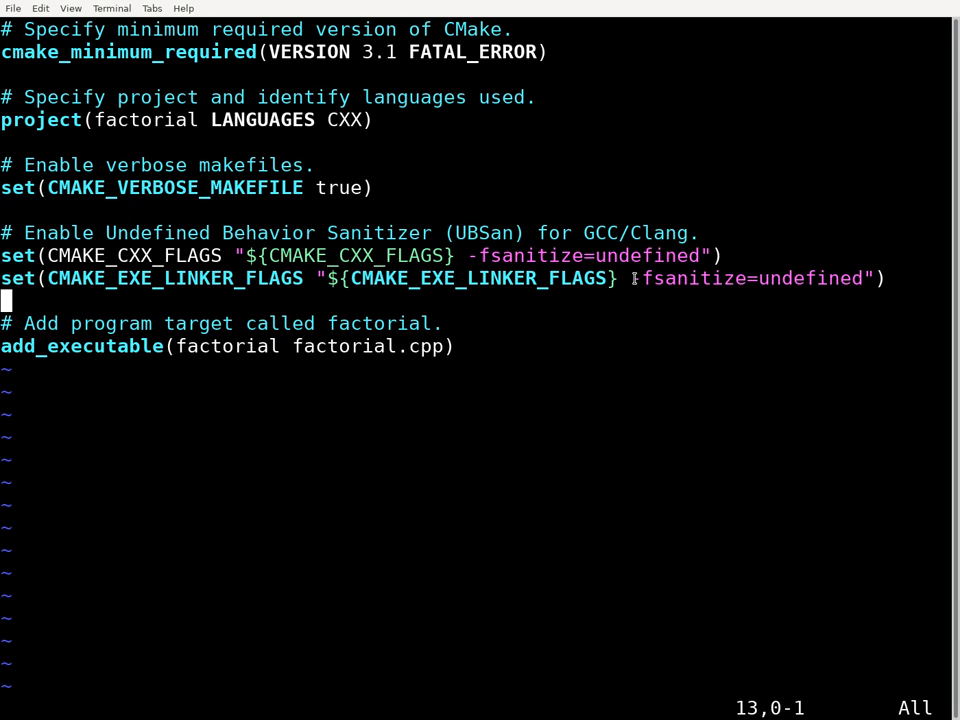
pyautogui.doubleClick(745, 278)
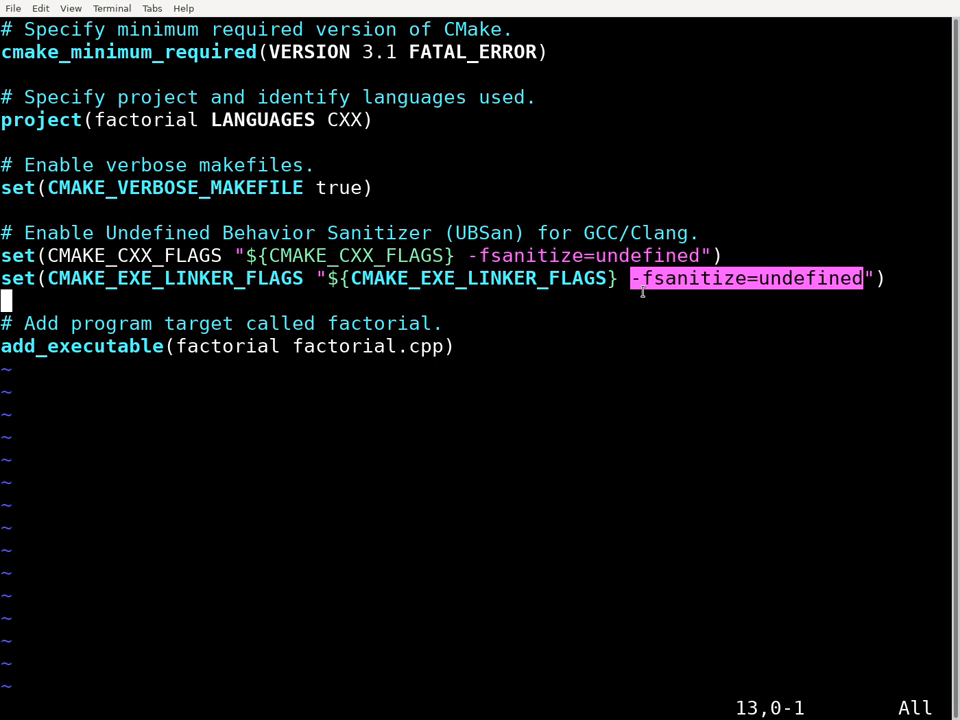
pyautogui.moveTo(665, 245)
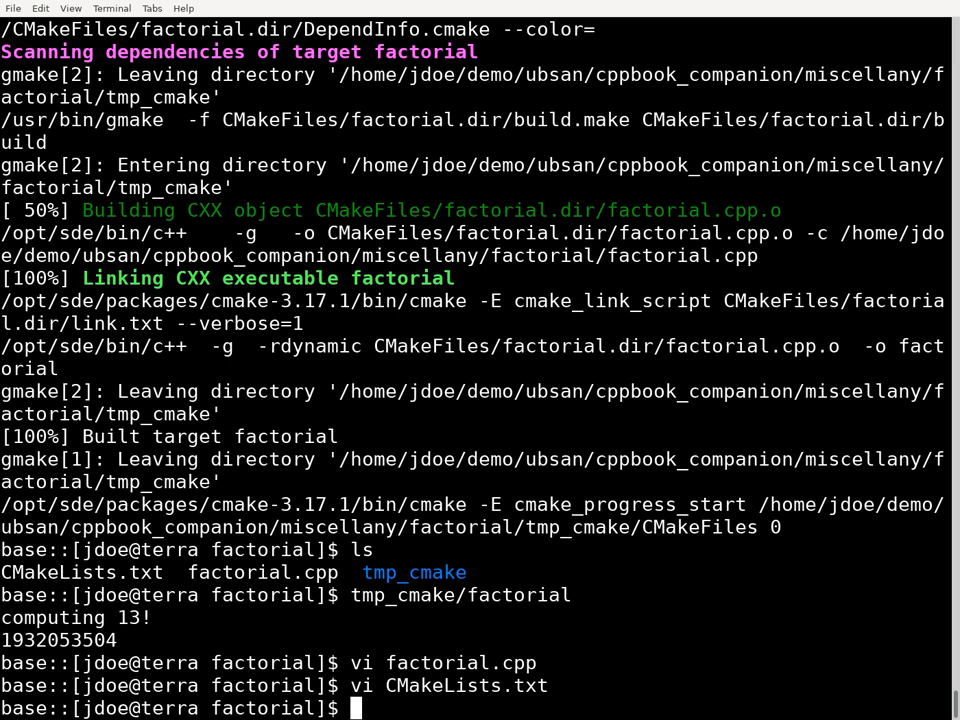
# Step: Regenerate and rebuild with the sanitizer, revealing a signed integer overflow at factorial.cpp line 8
pyautogui.write('cmake -H. -Btmp_cmake -DCMAKE_BUILD_TYPE=Debug')
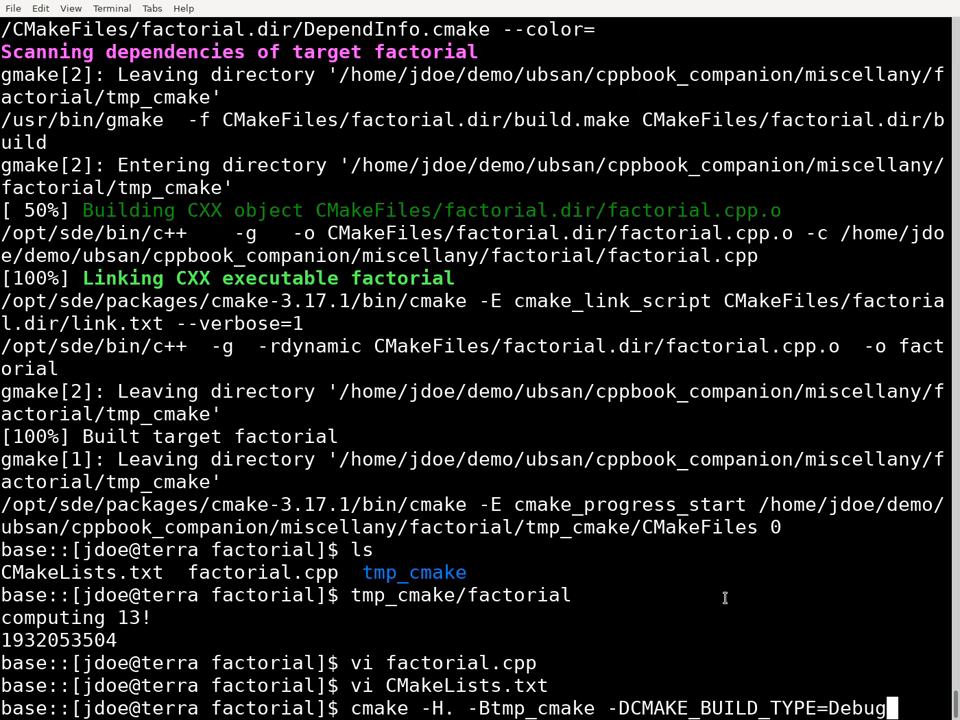
pyautogui.press('Return')
pyautogui.write('tmp_cmake/factorial')
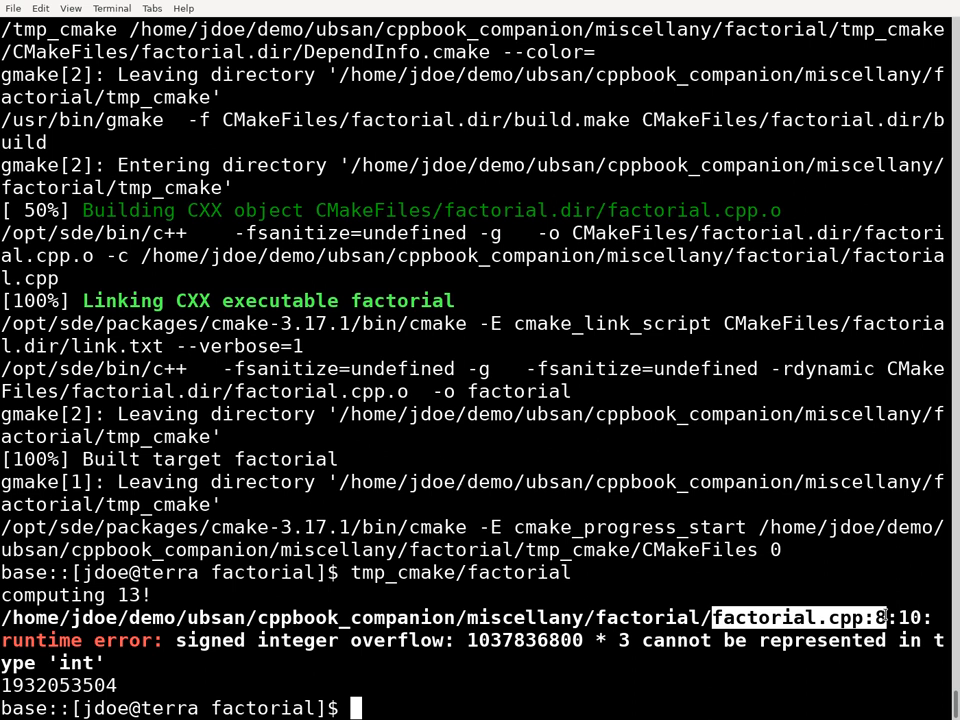
pyautogui.write('vi')
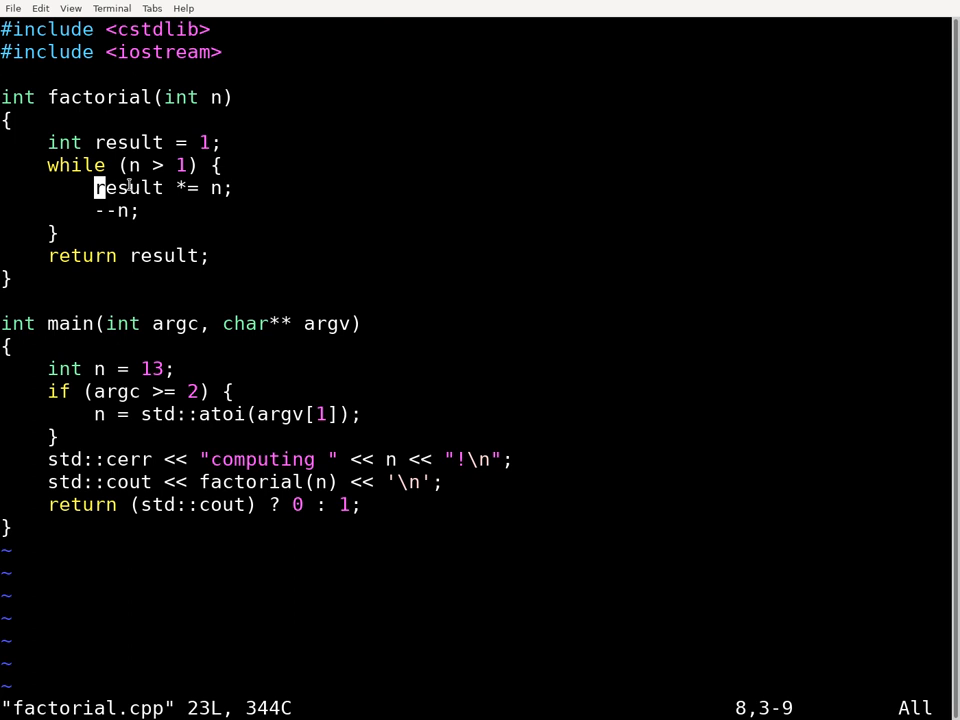
# Step: Highlight line 8, result *= n, as the overflowing multiplication
pyautogui.press('V')
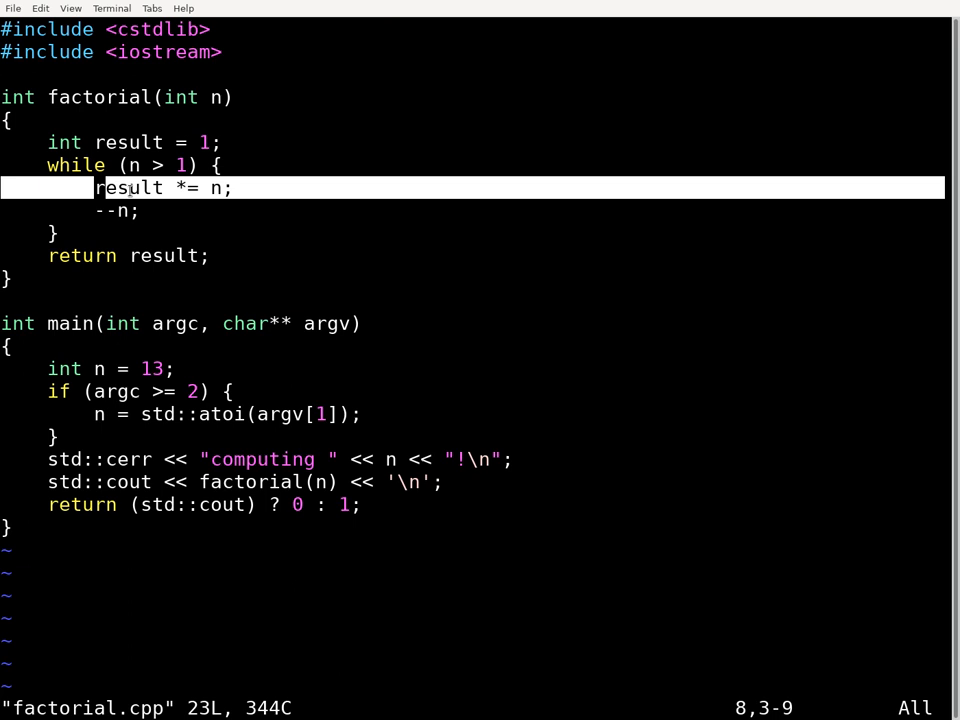